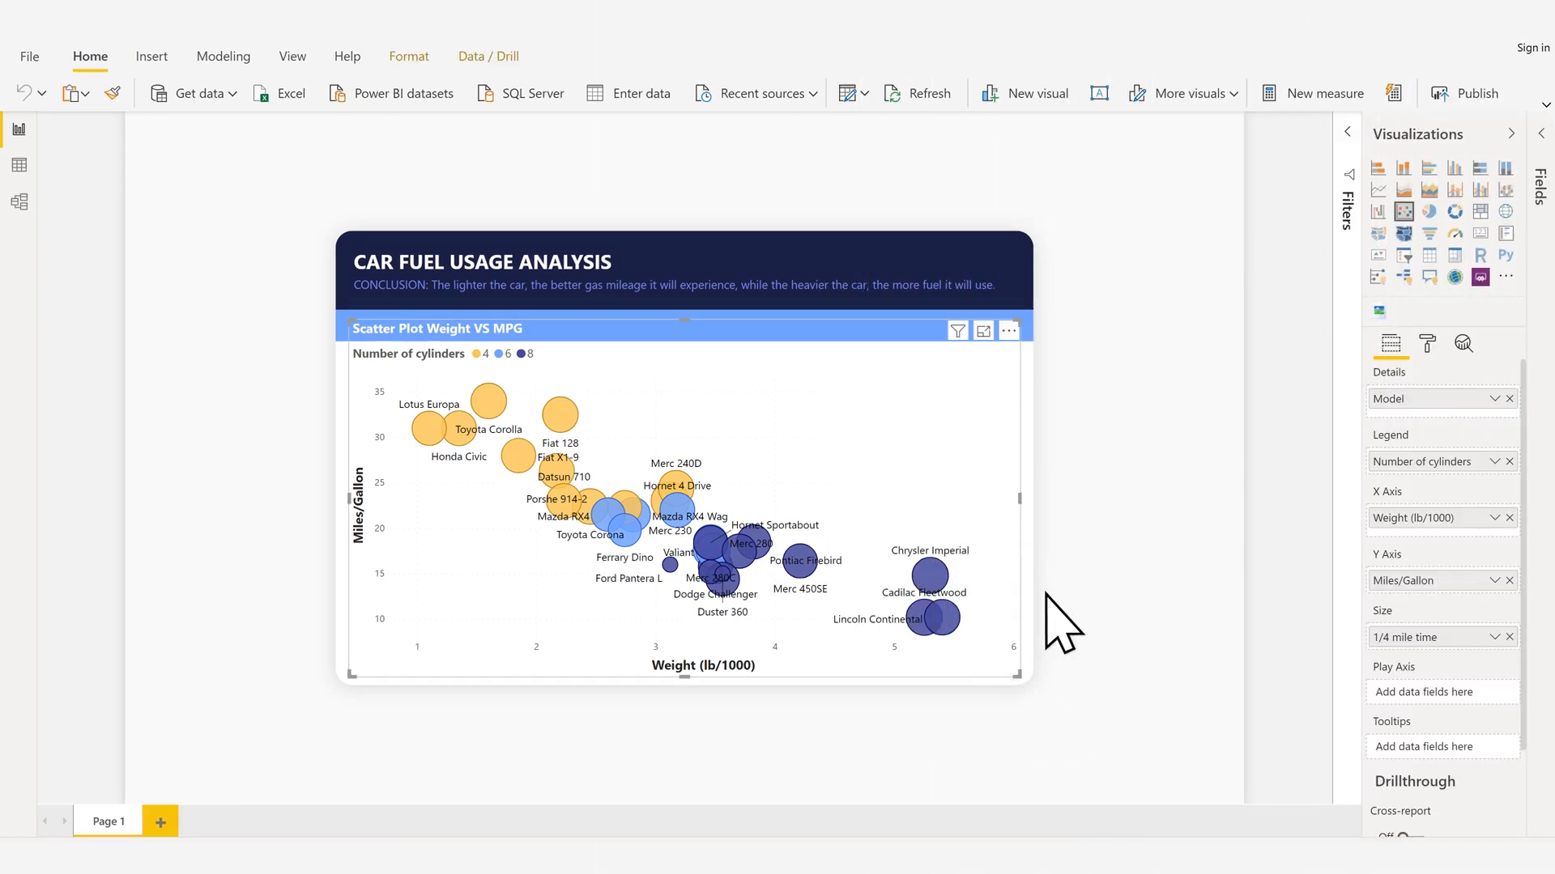
Set the scatter plot's X axis gridline style to Solid and open the Y axis gridline colour
{"action": "left_click", "coordinate": [1425, 345]}
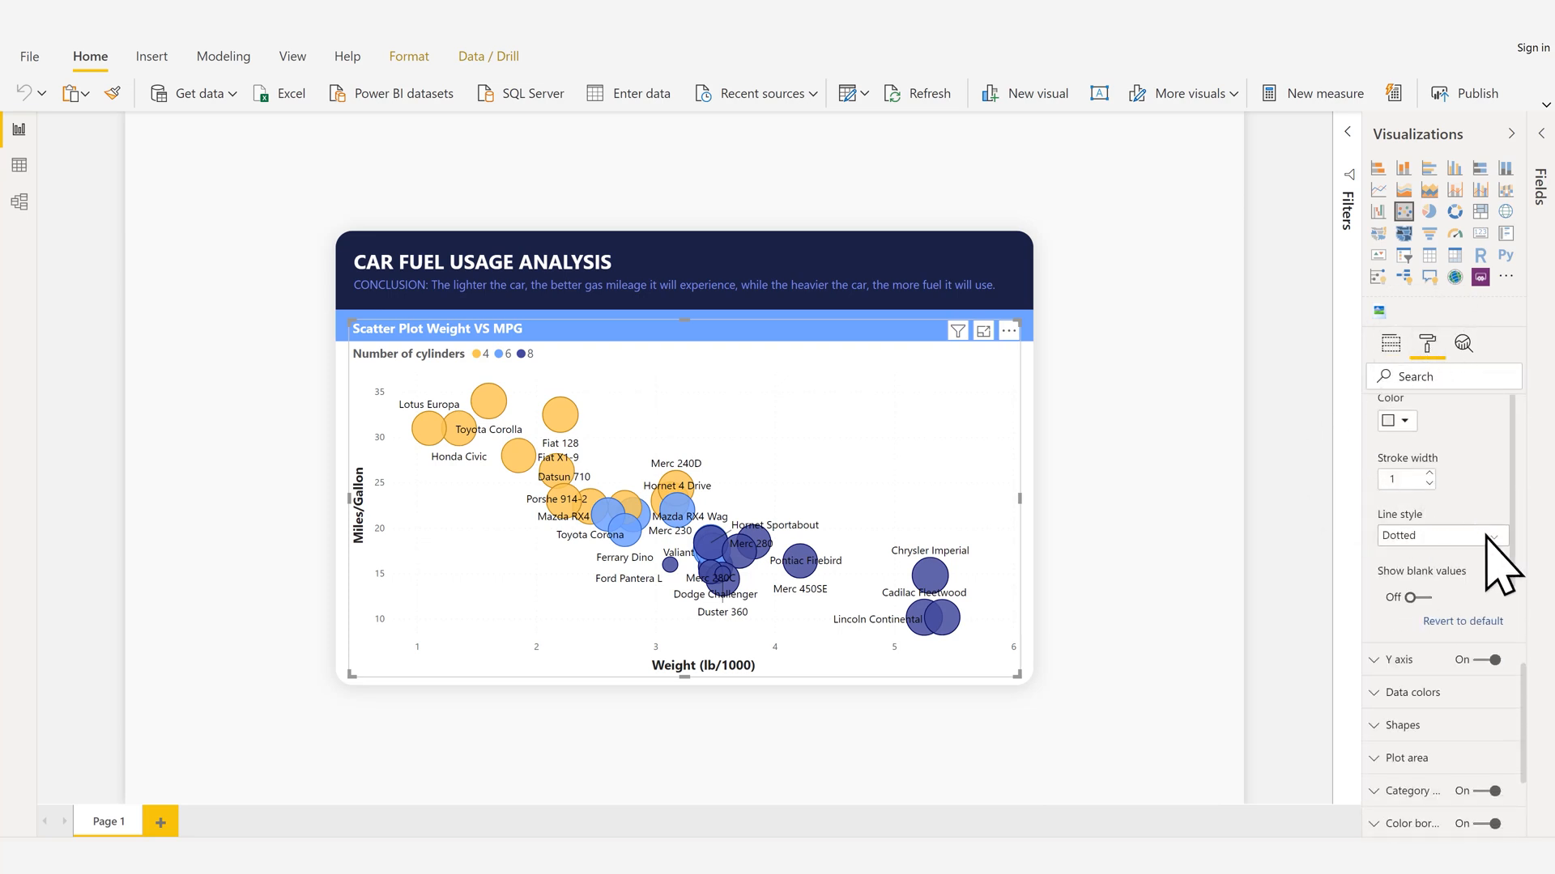
{"action": "left_click", "coordinate": [1440, 536]}
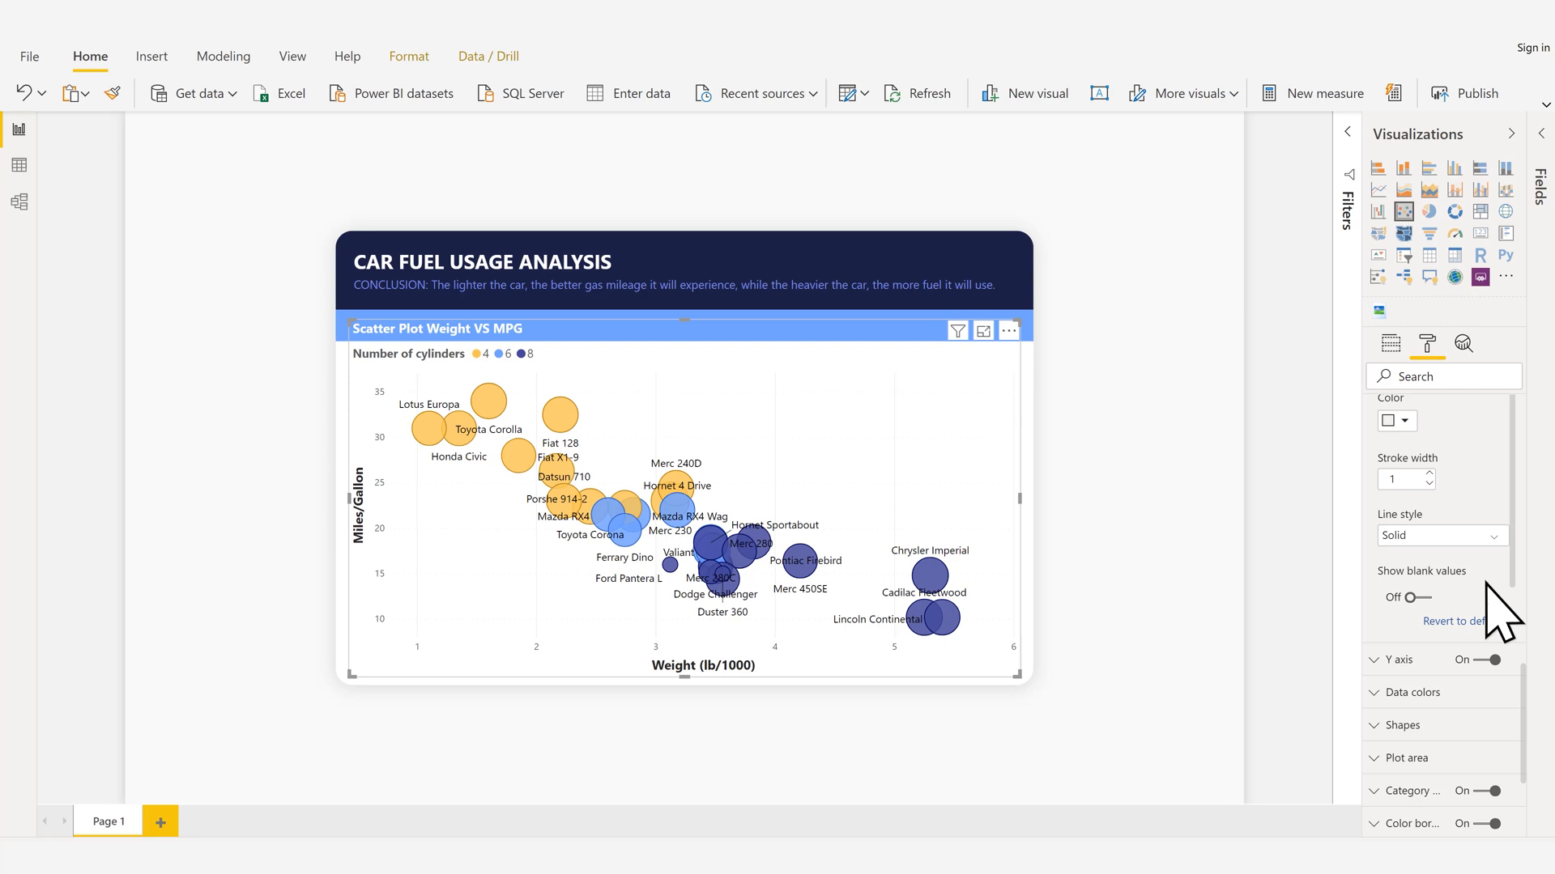
{"action": "scroll", "scroll_direction": "down", "scroll_amount": 3}
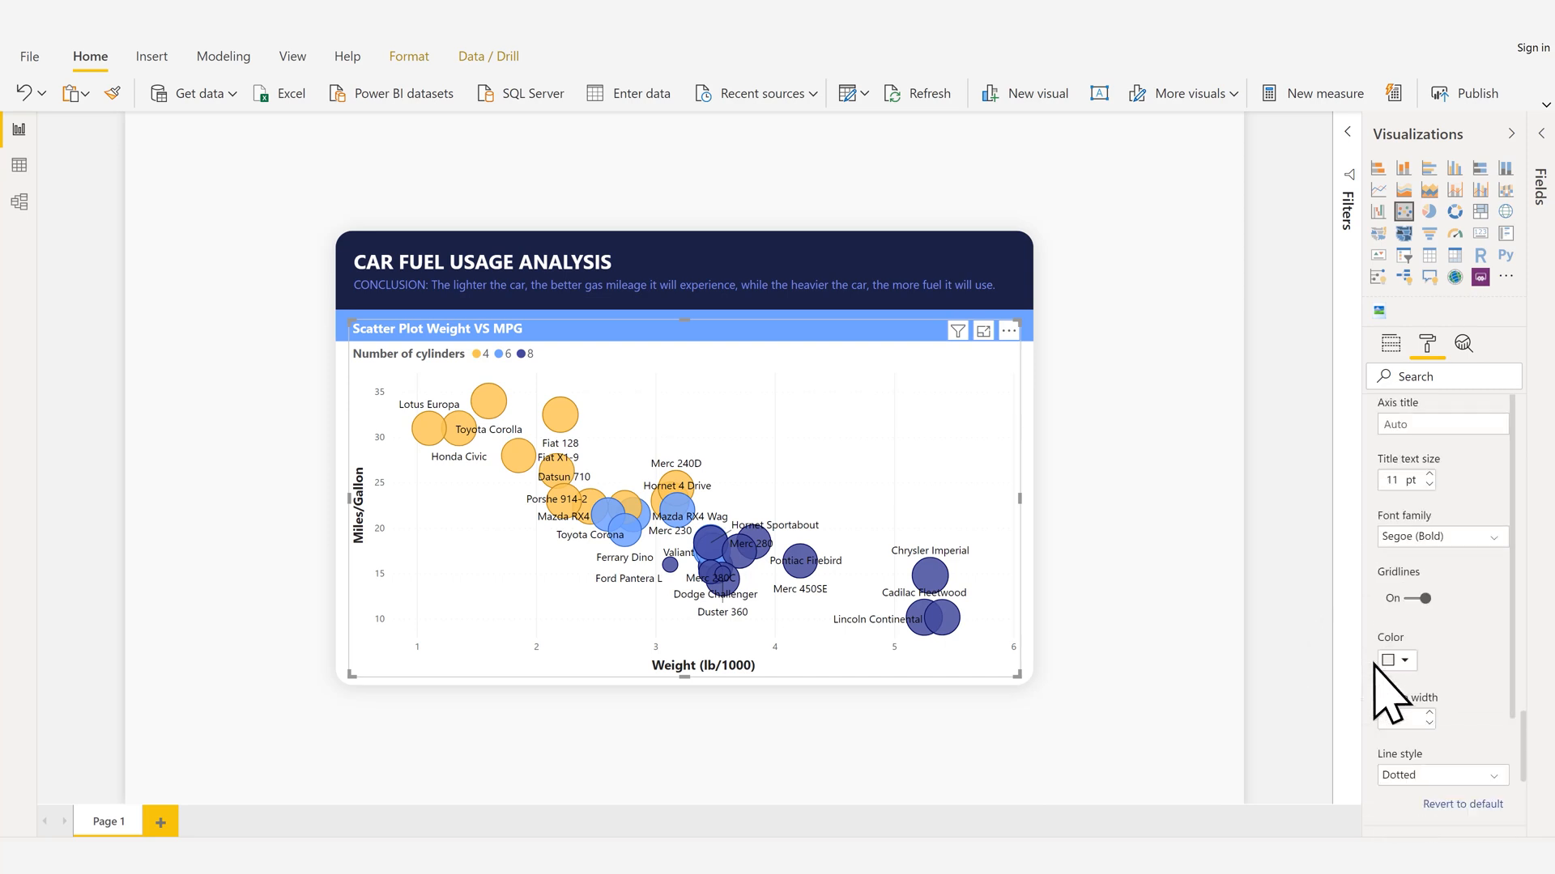
{"action": "left_click", "coordinate": [1440, 774]}
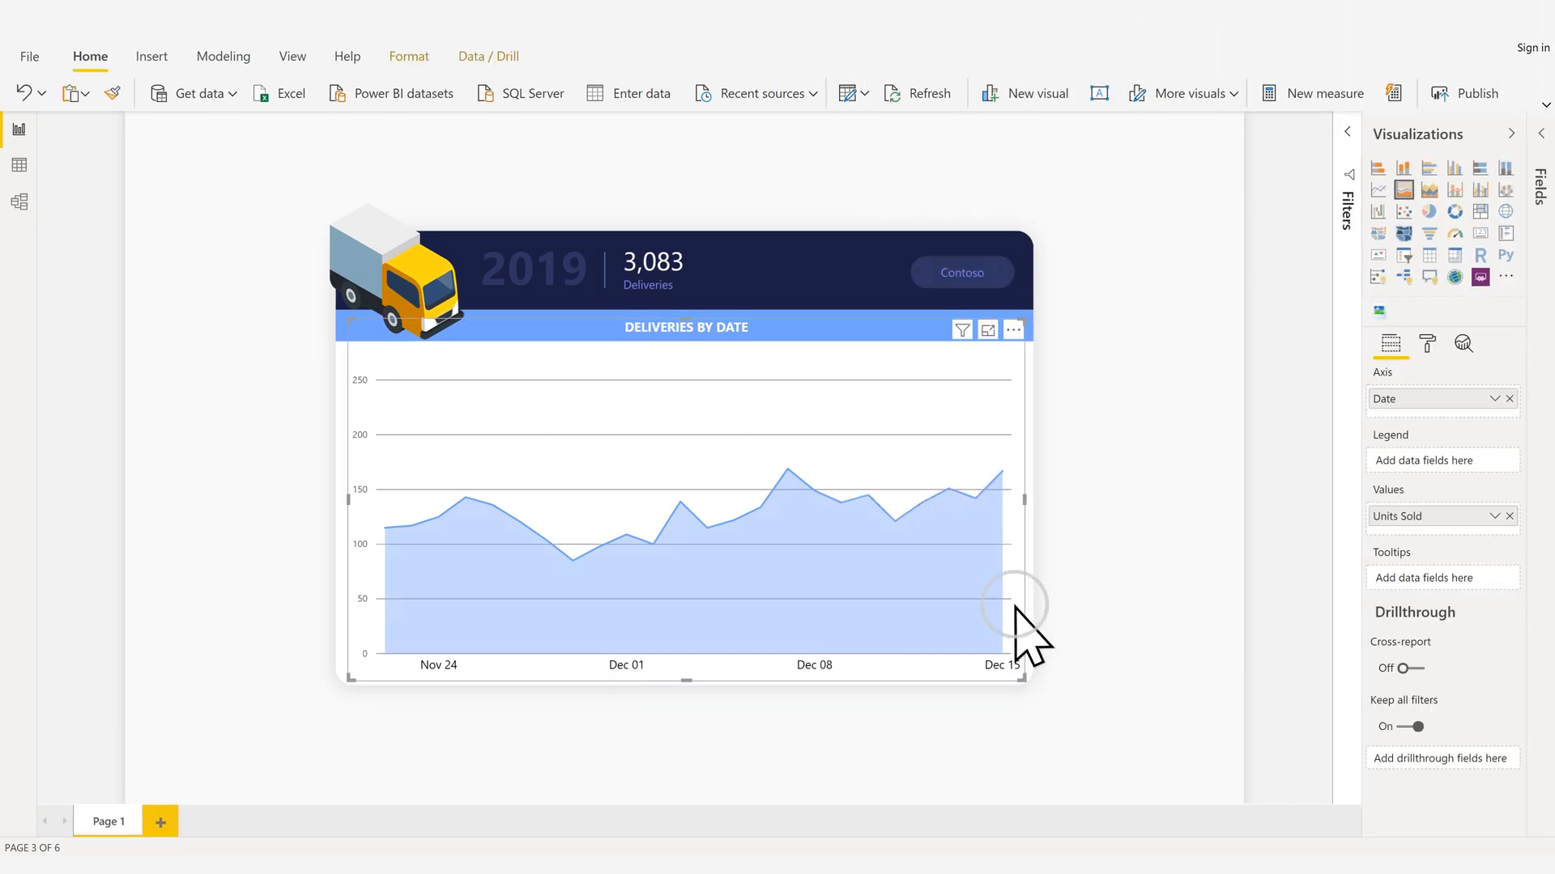
Set the Deliveries by Date Y axis gridlines to a light grey theme colour
{"action": "left_click", "coordinate": [1428, 343]}
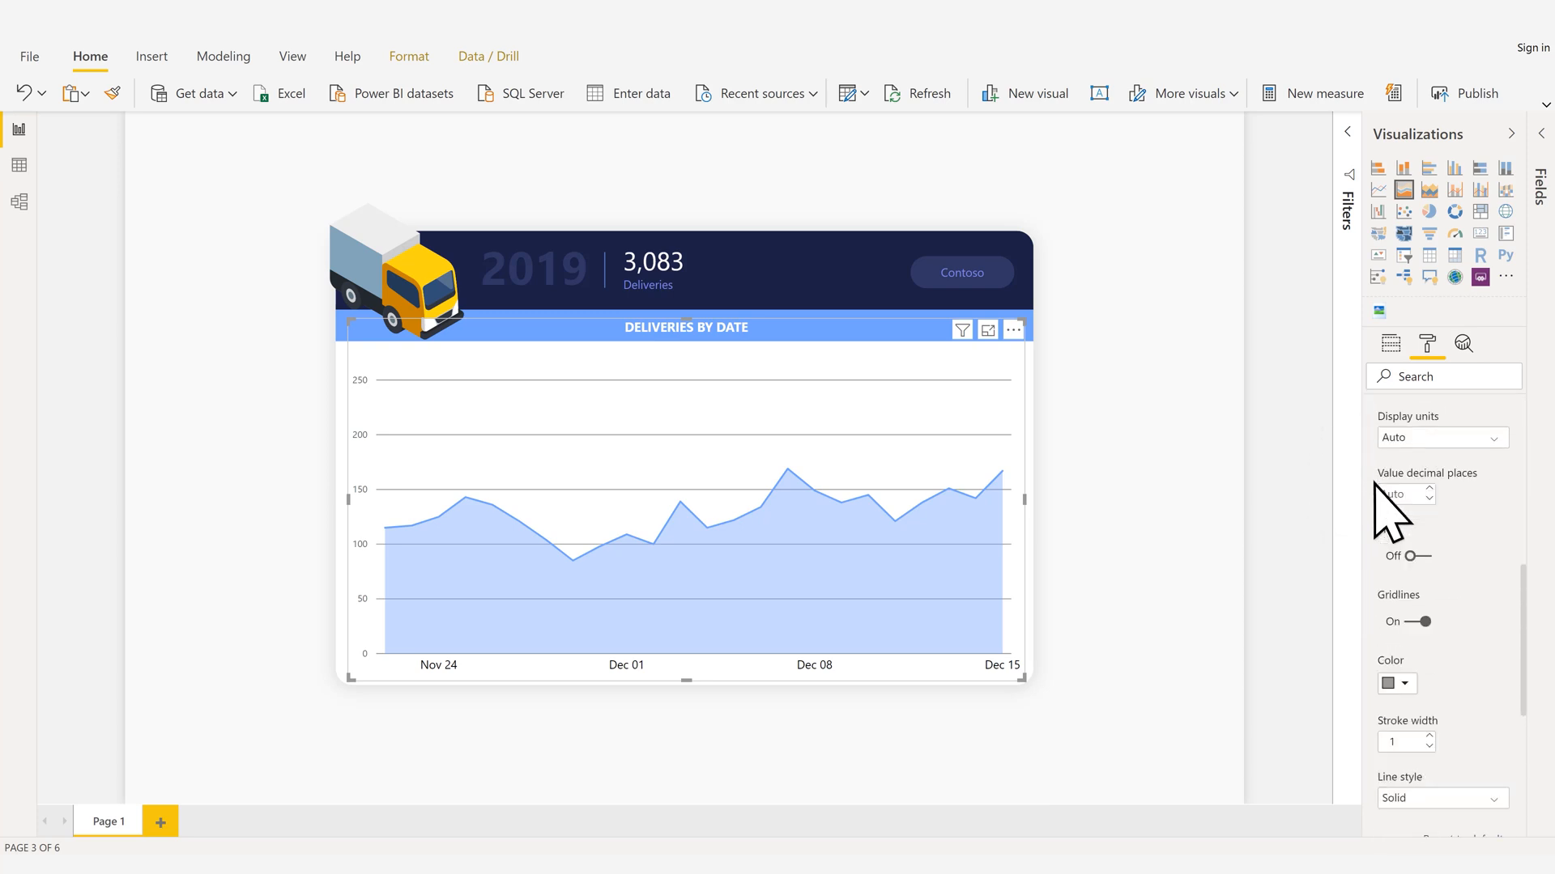
{"action": "left_click", "coordinate": [1387, 683]}
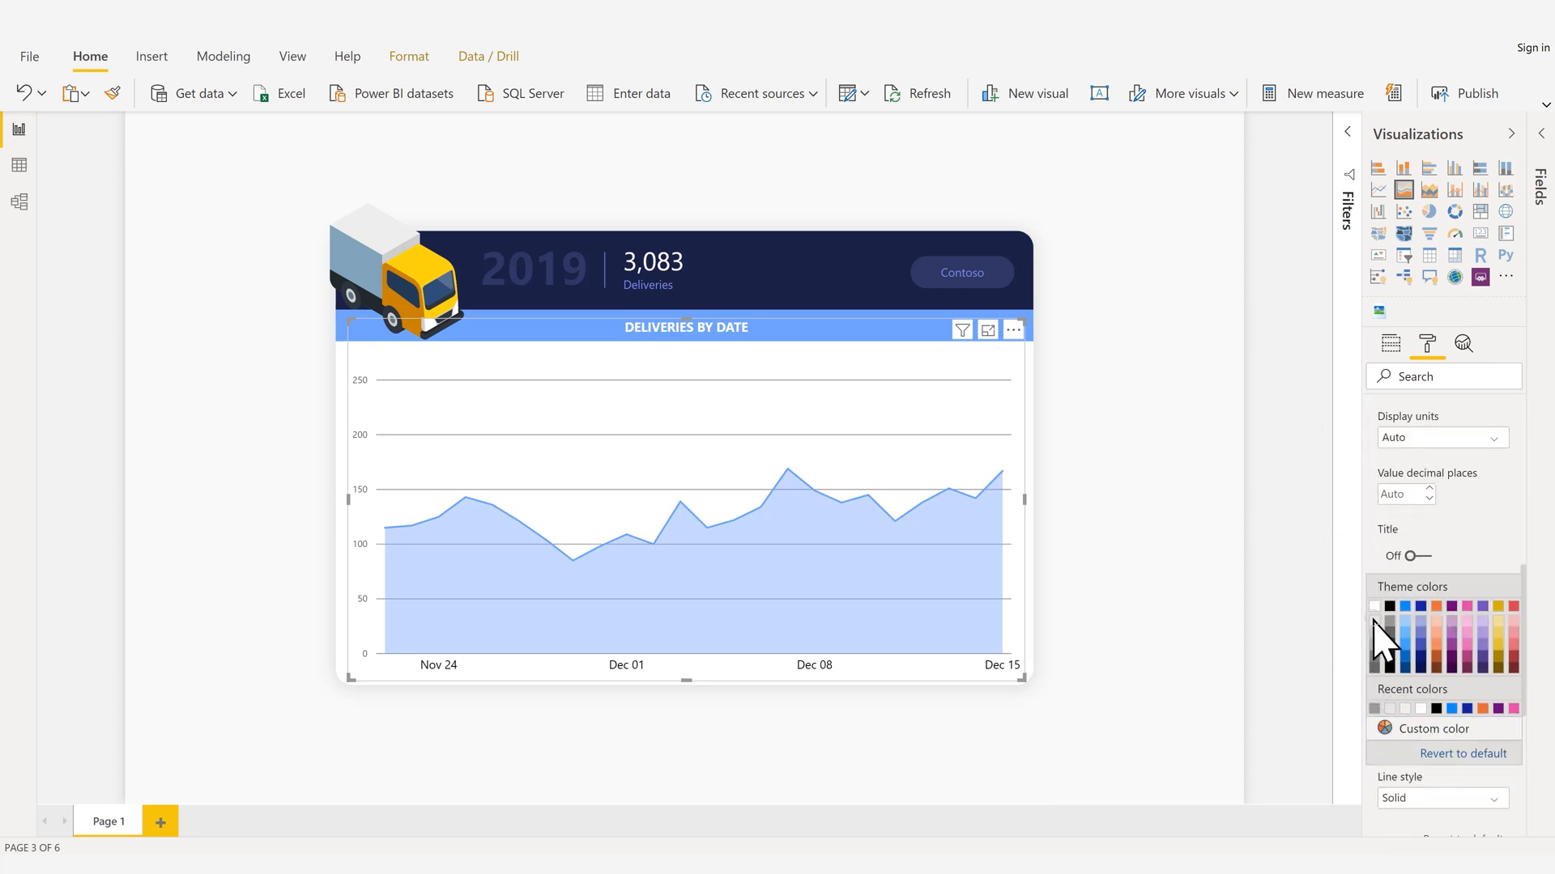
{"action": "left_click", "coordinate": [1389, 344]}
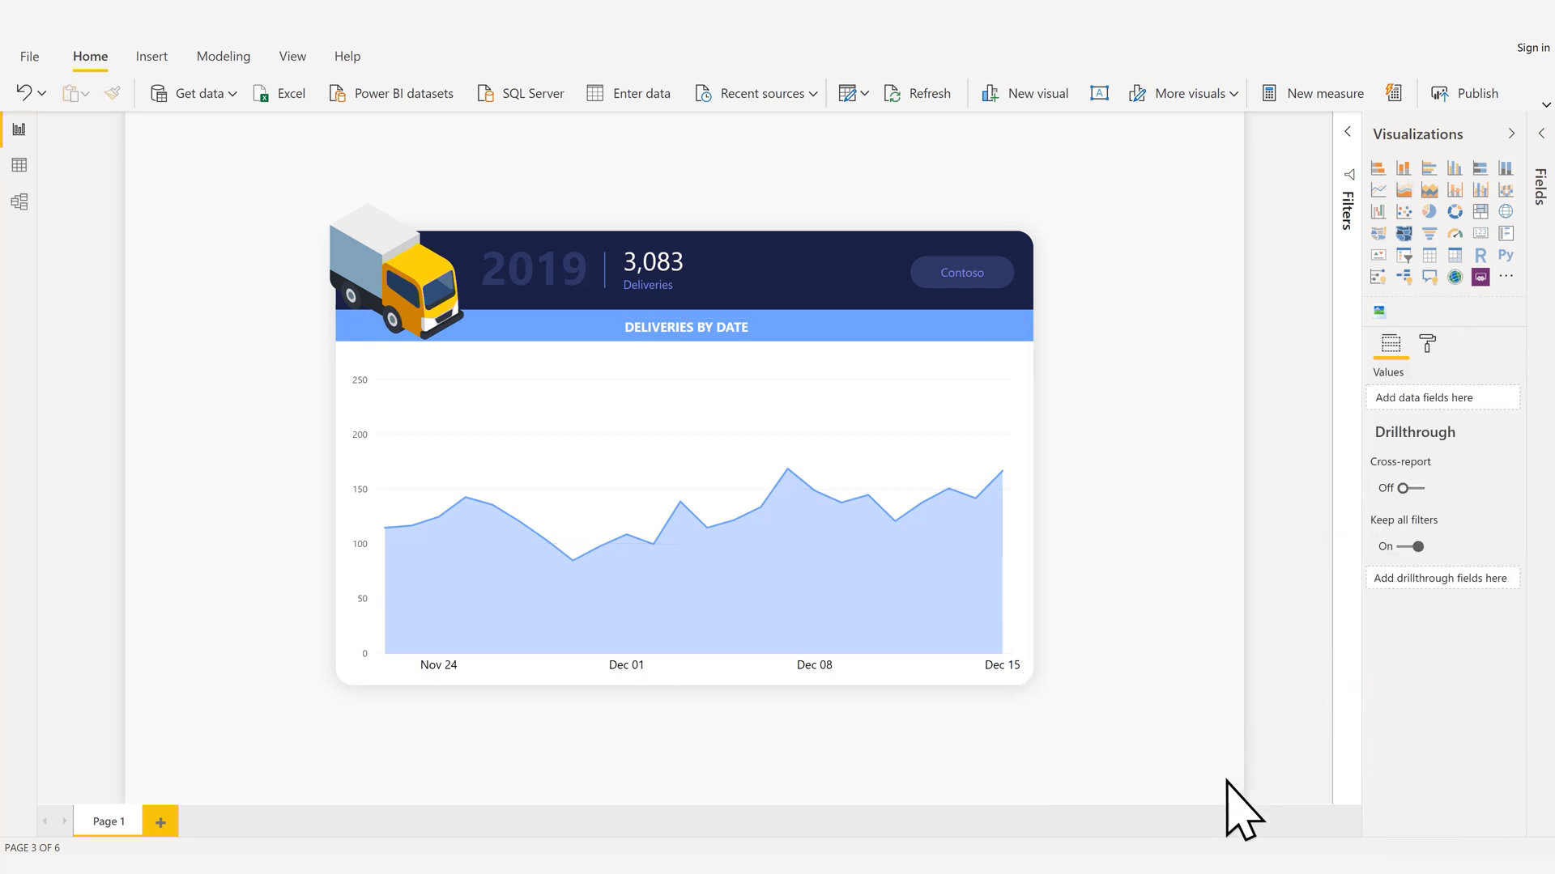